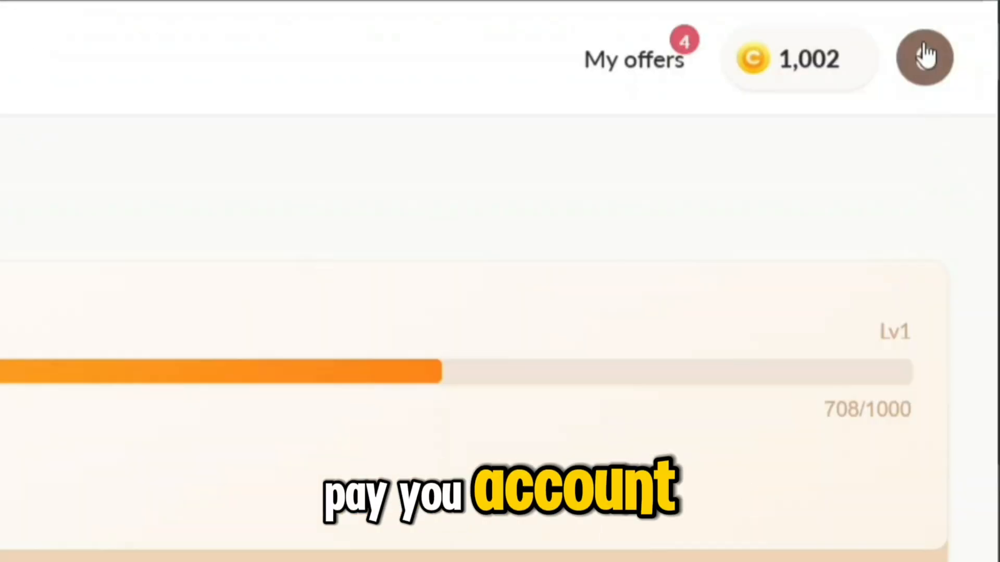
- Open the Profile page from the top-right avatar menu
click(924, 57)
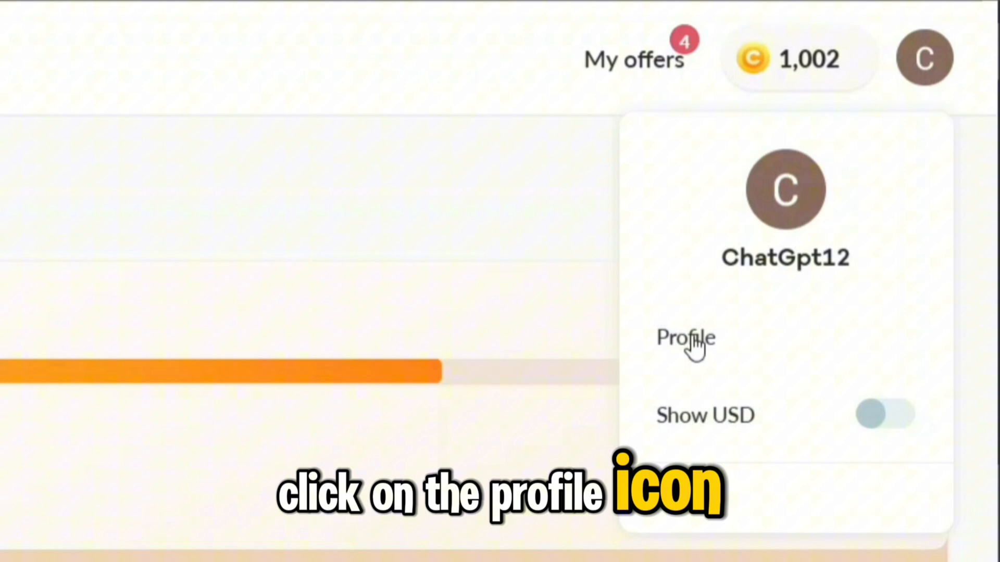
click(686, 338)
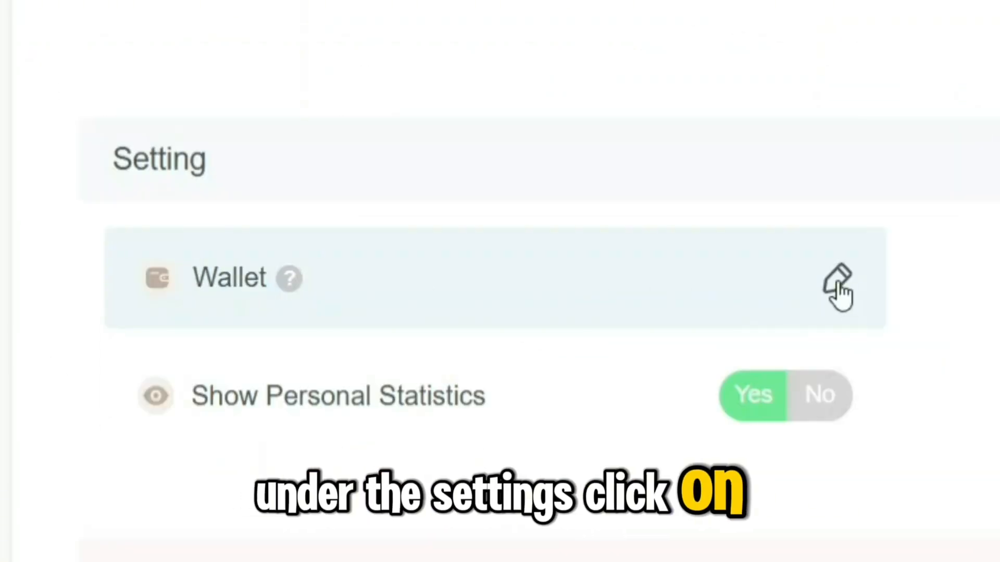
click(839, 284)
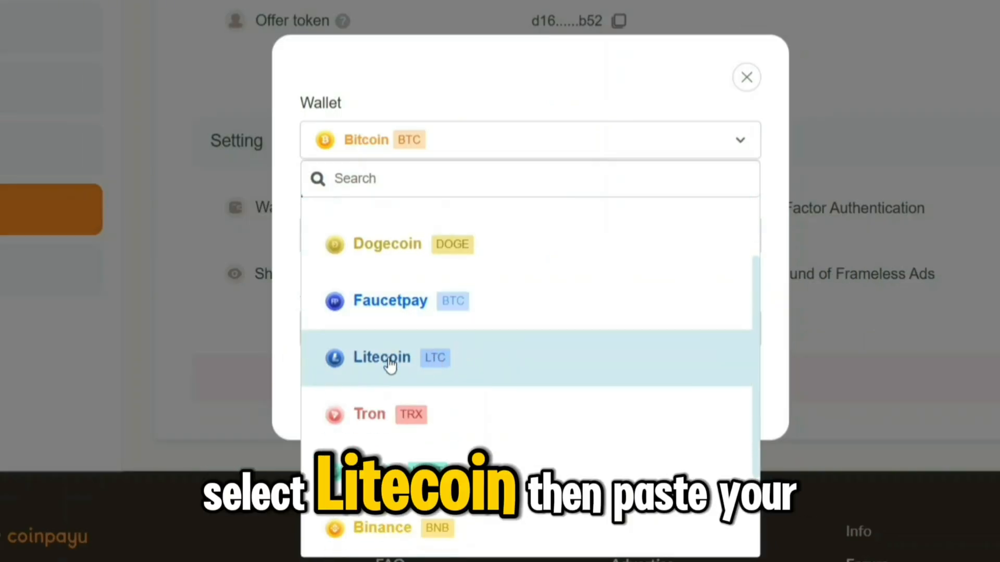
click(381, 358)
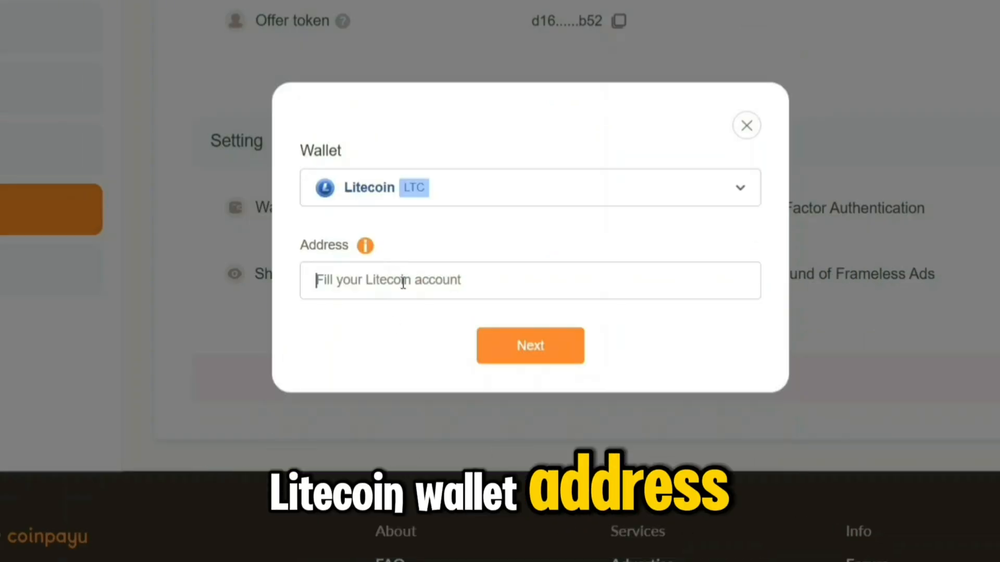
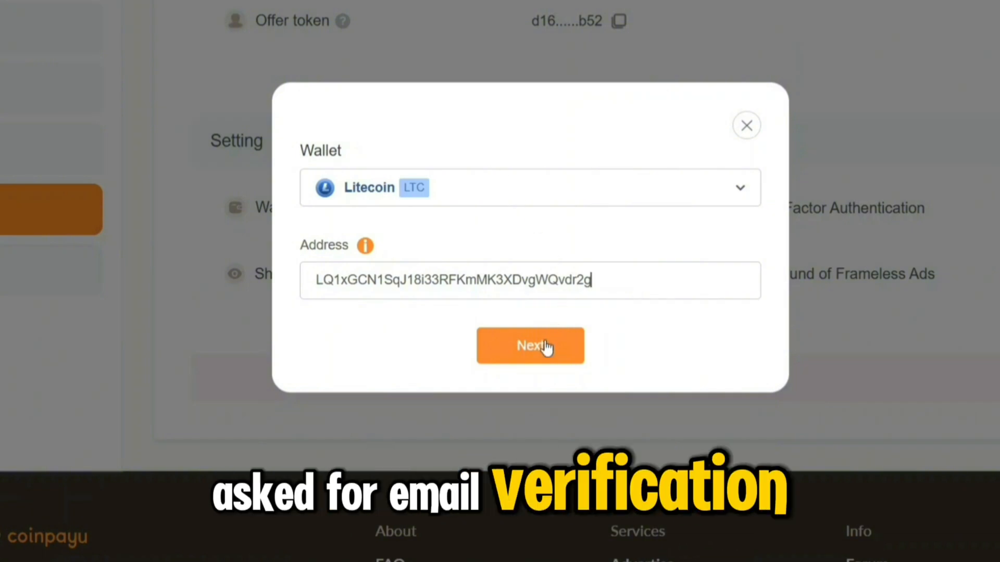
click(530, 345)
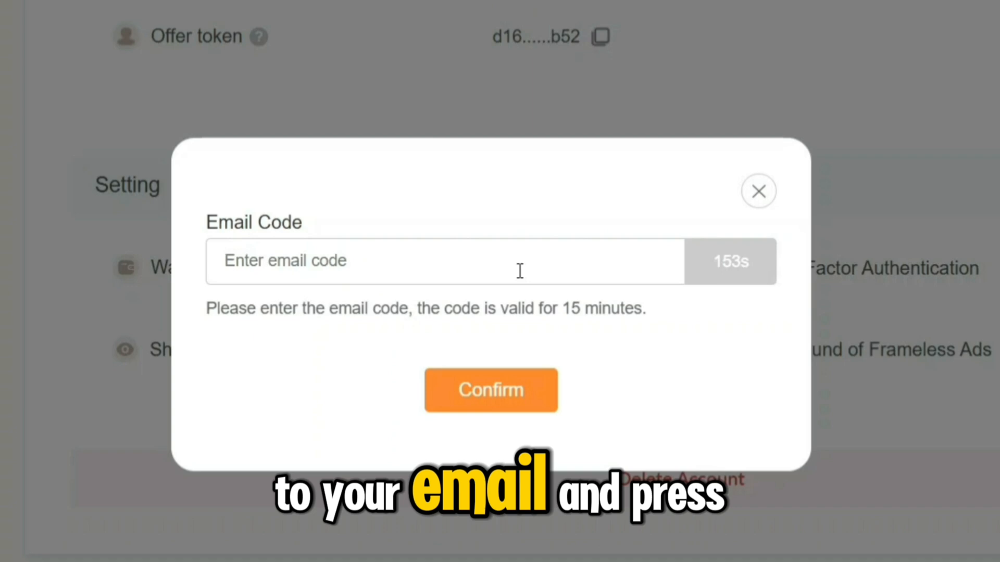
text(60)
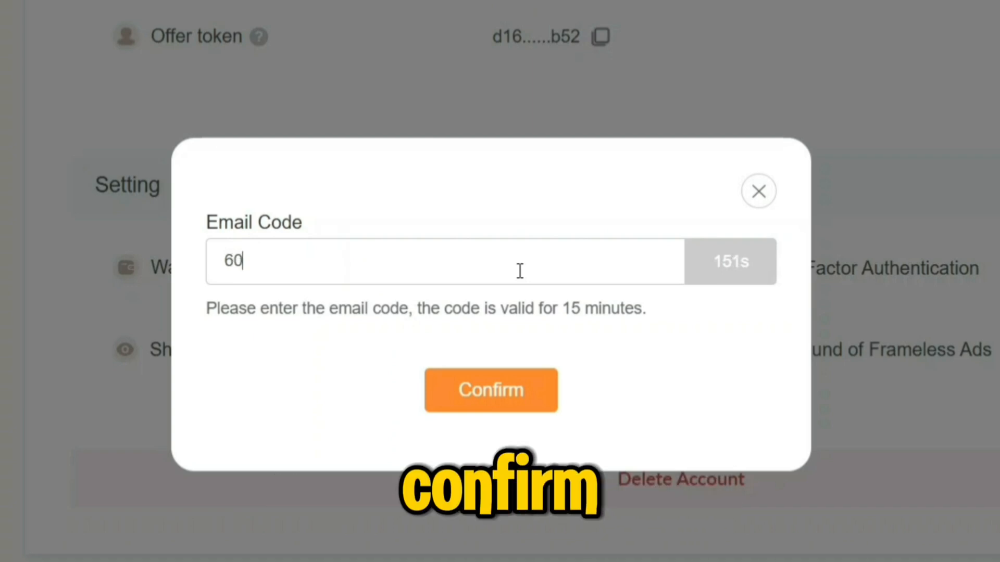
text(266)
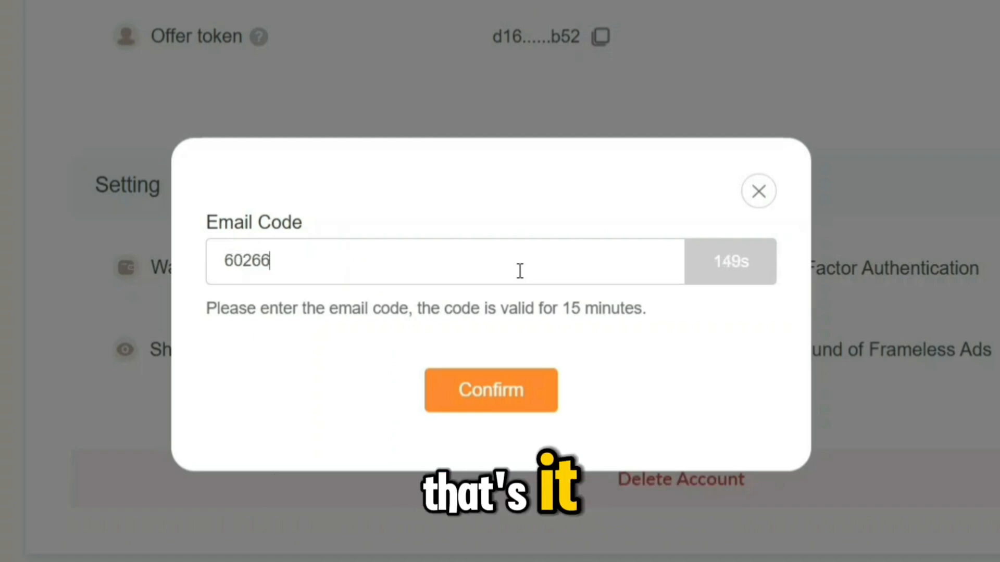
click(490, 390)
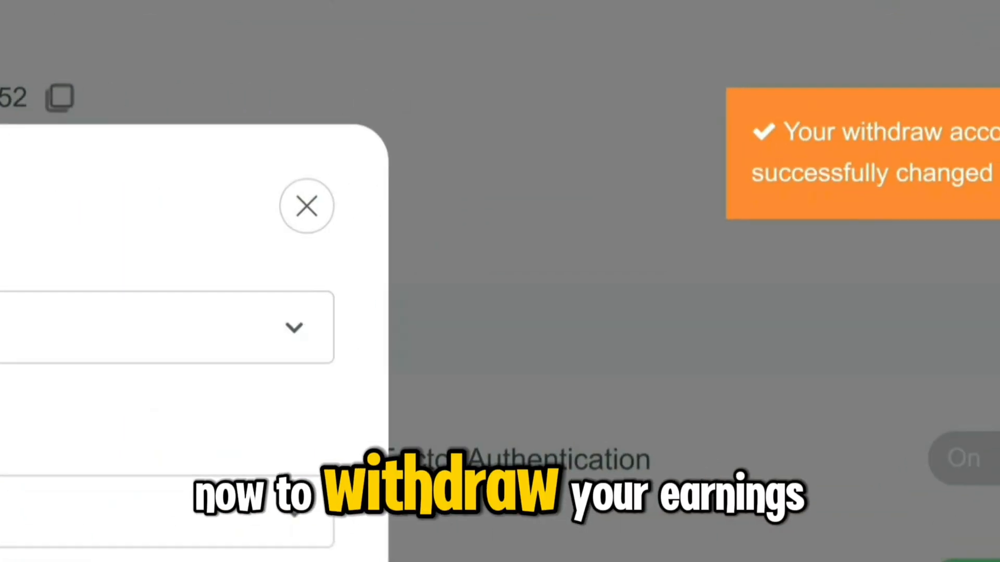
- Fill the Litecoin withdrawal form with the saved address and 1002 coins
click(307, 206)
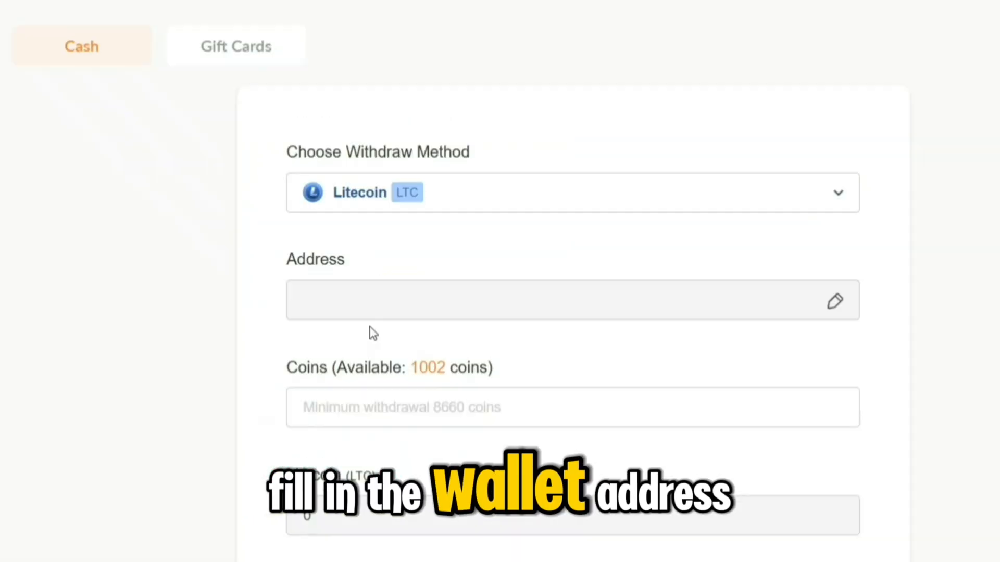
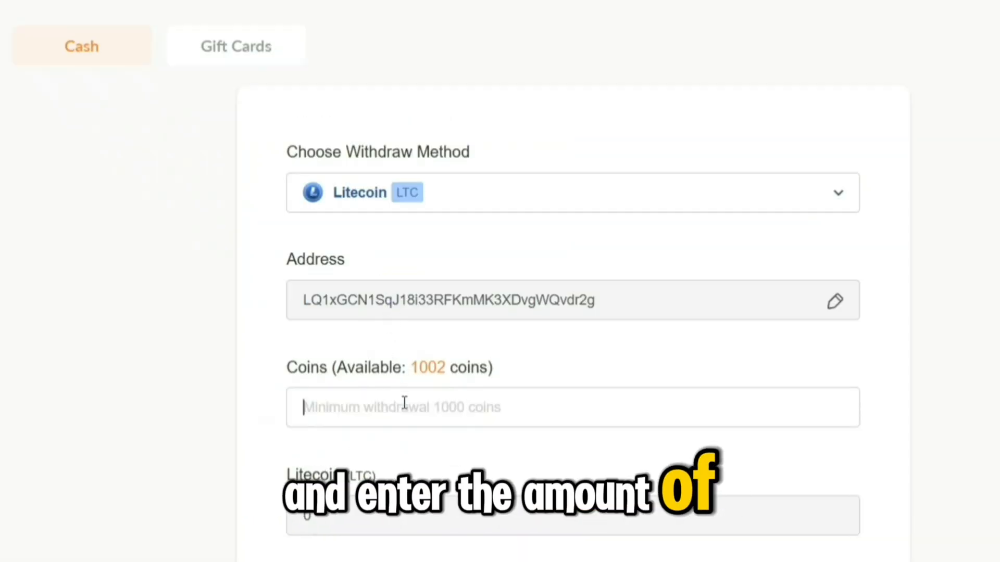
text(1002)
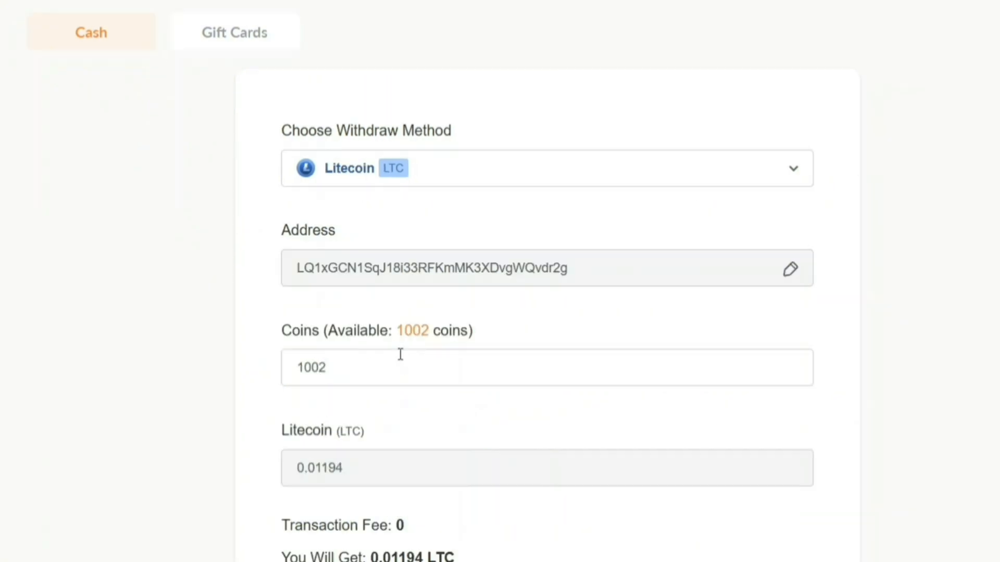
scroll(down, 3)
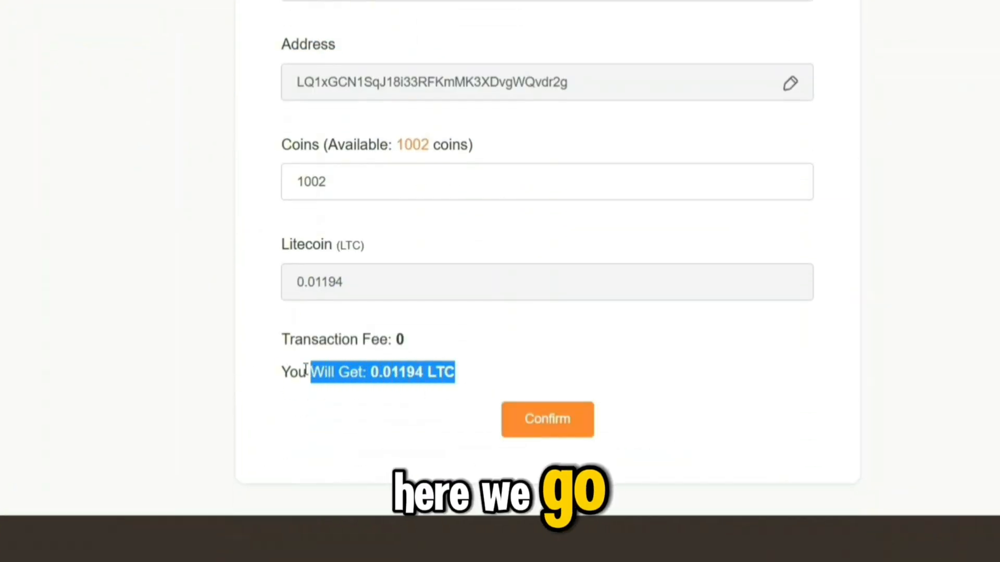
scroll(up, 3)
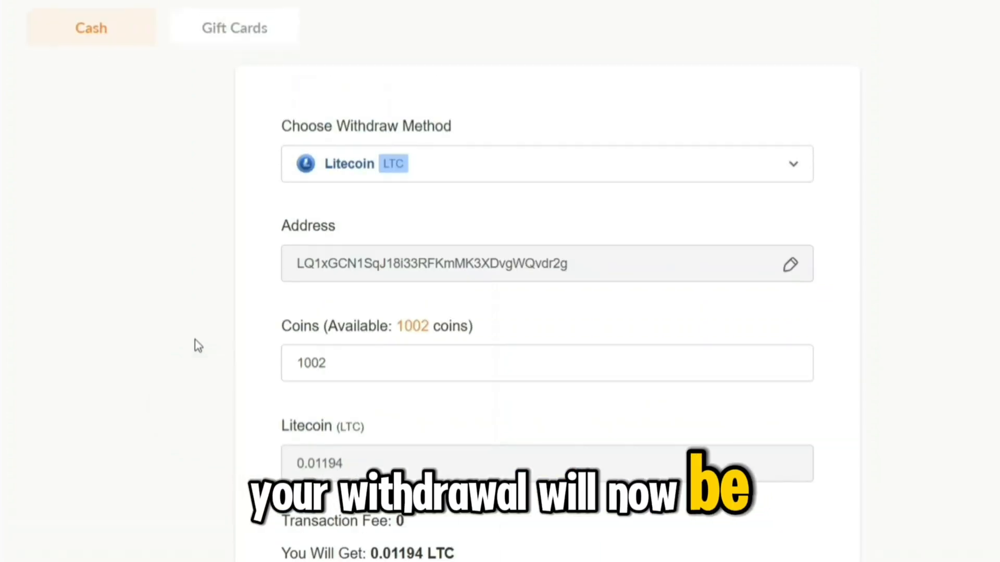
scroll(down, 3)
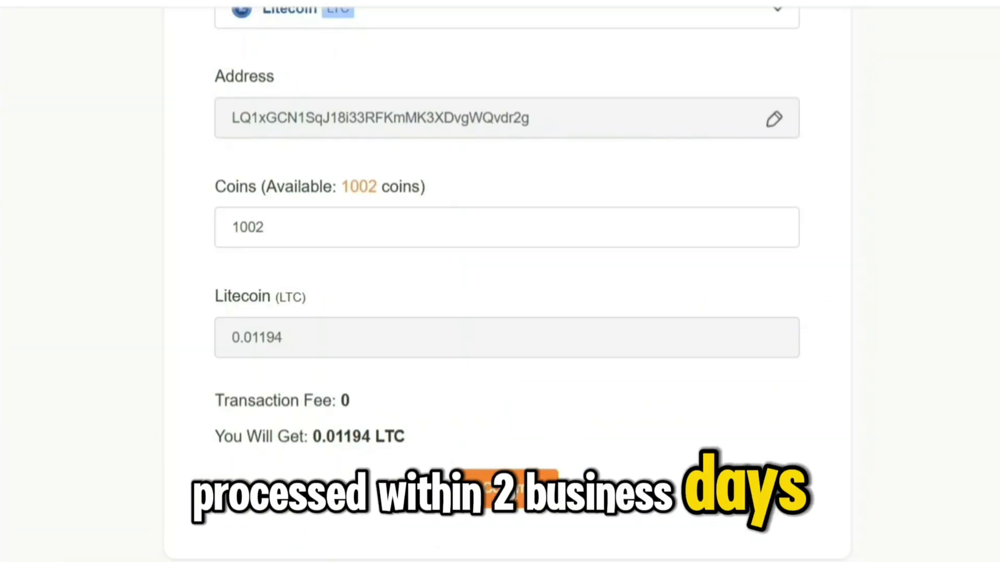